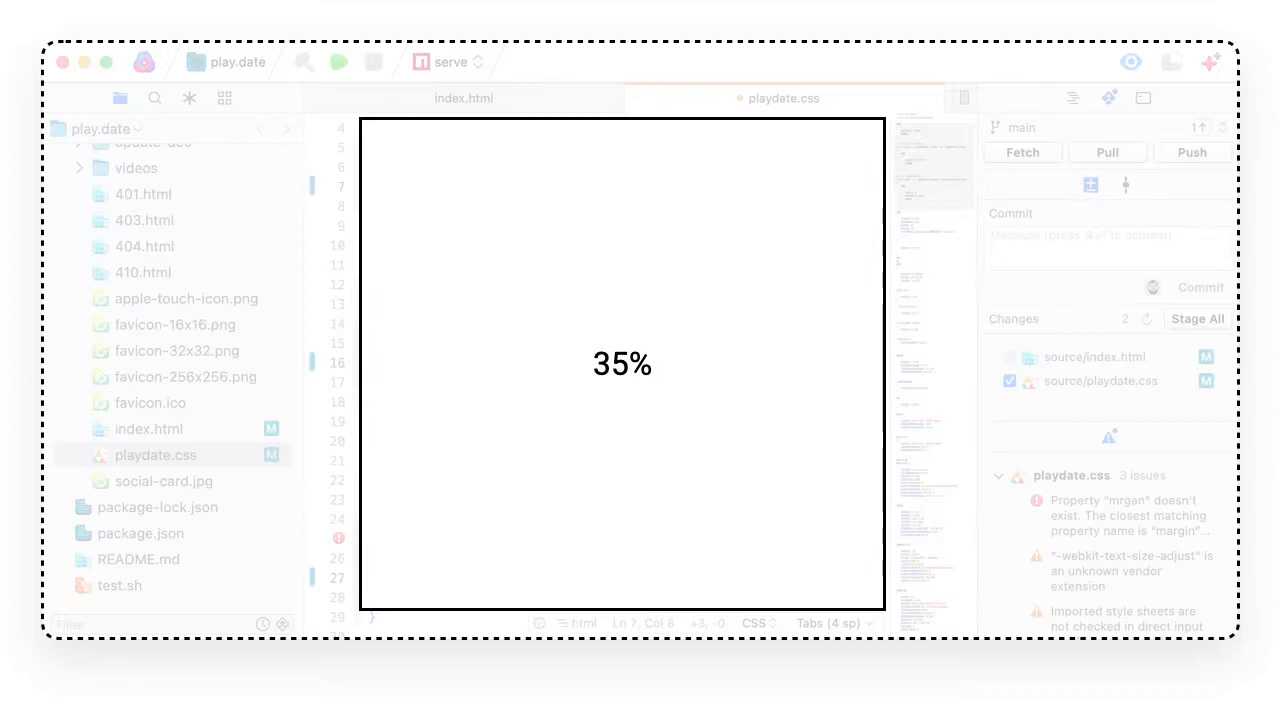
type("pad-to")
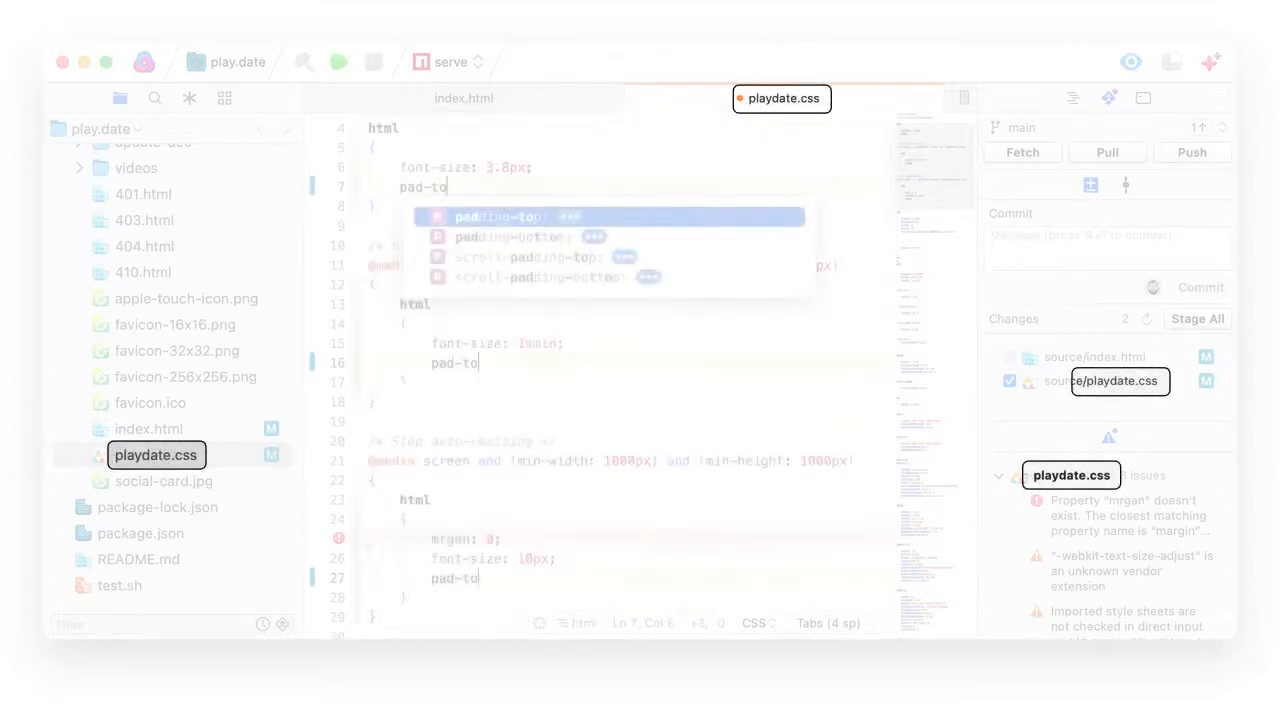